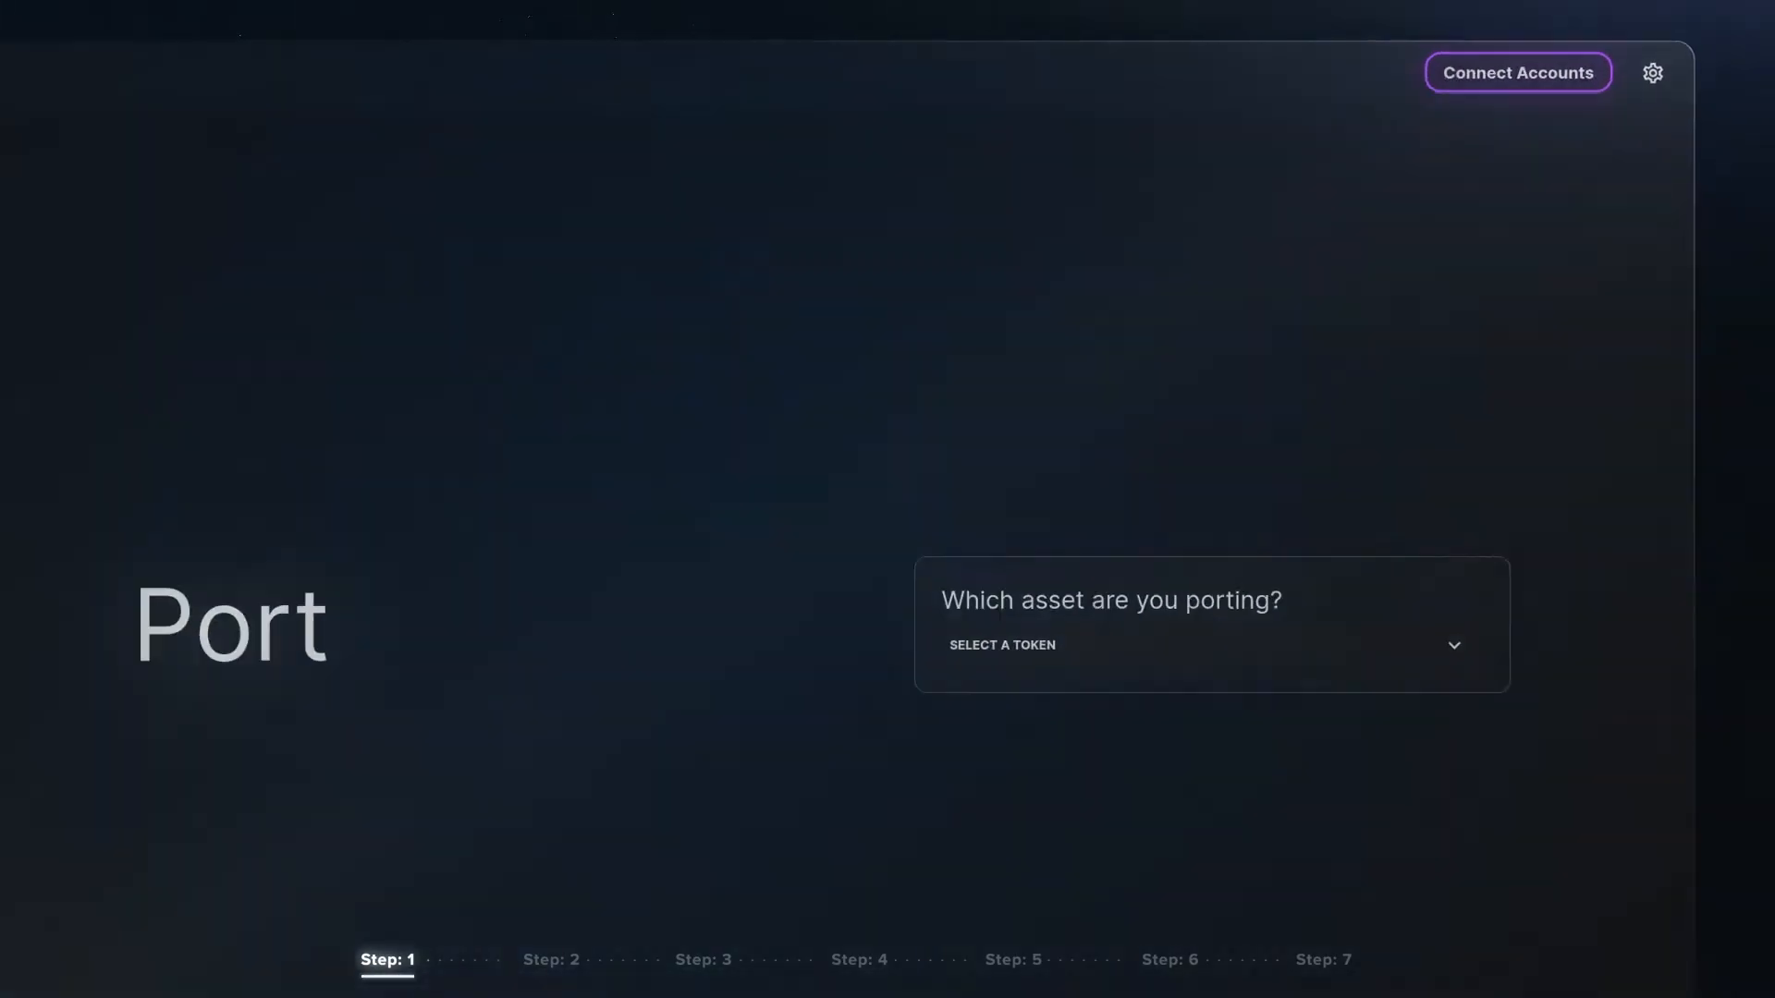
- Bring up the Connect Accounts options from the top-right of the Port page
click(1516, 72)
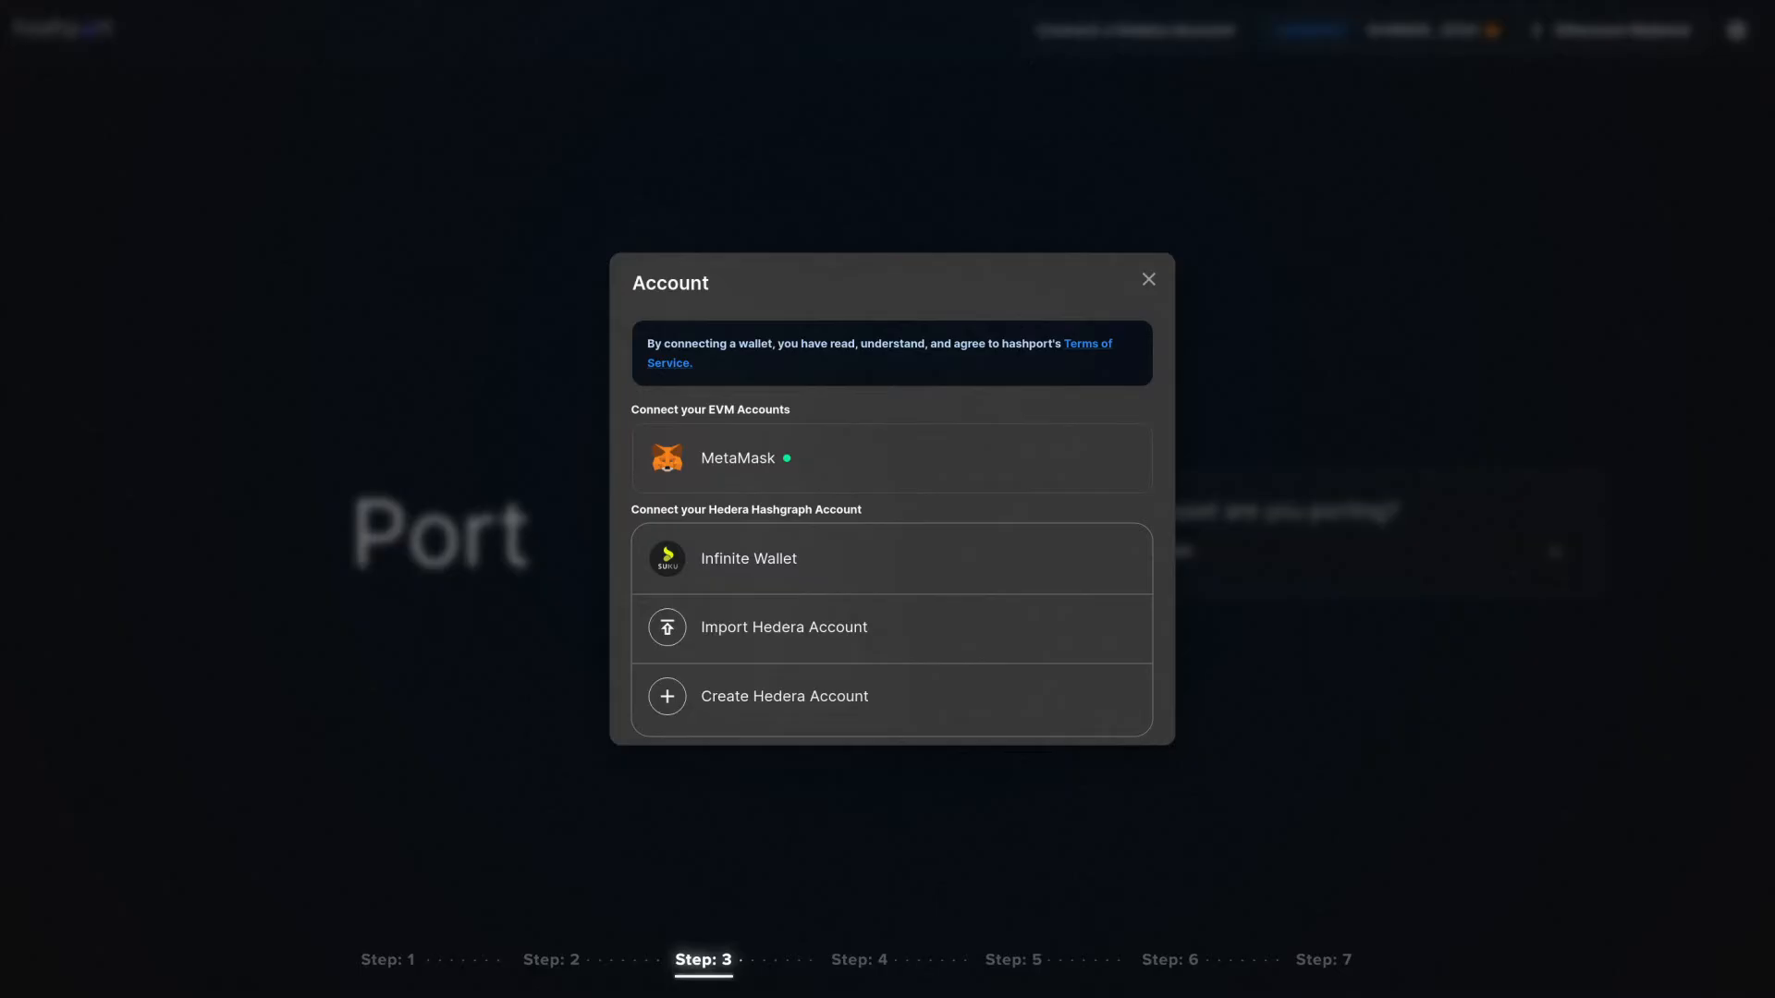
mouse_move(784, 697)
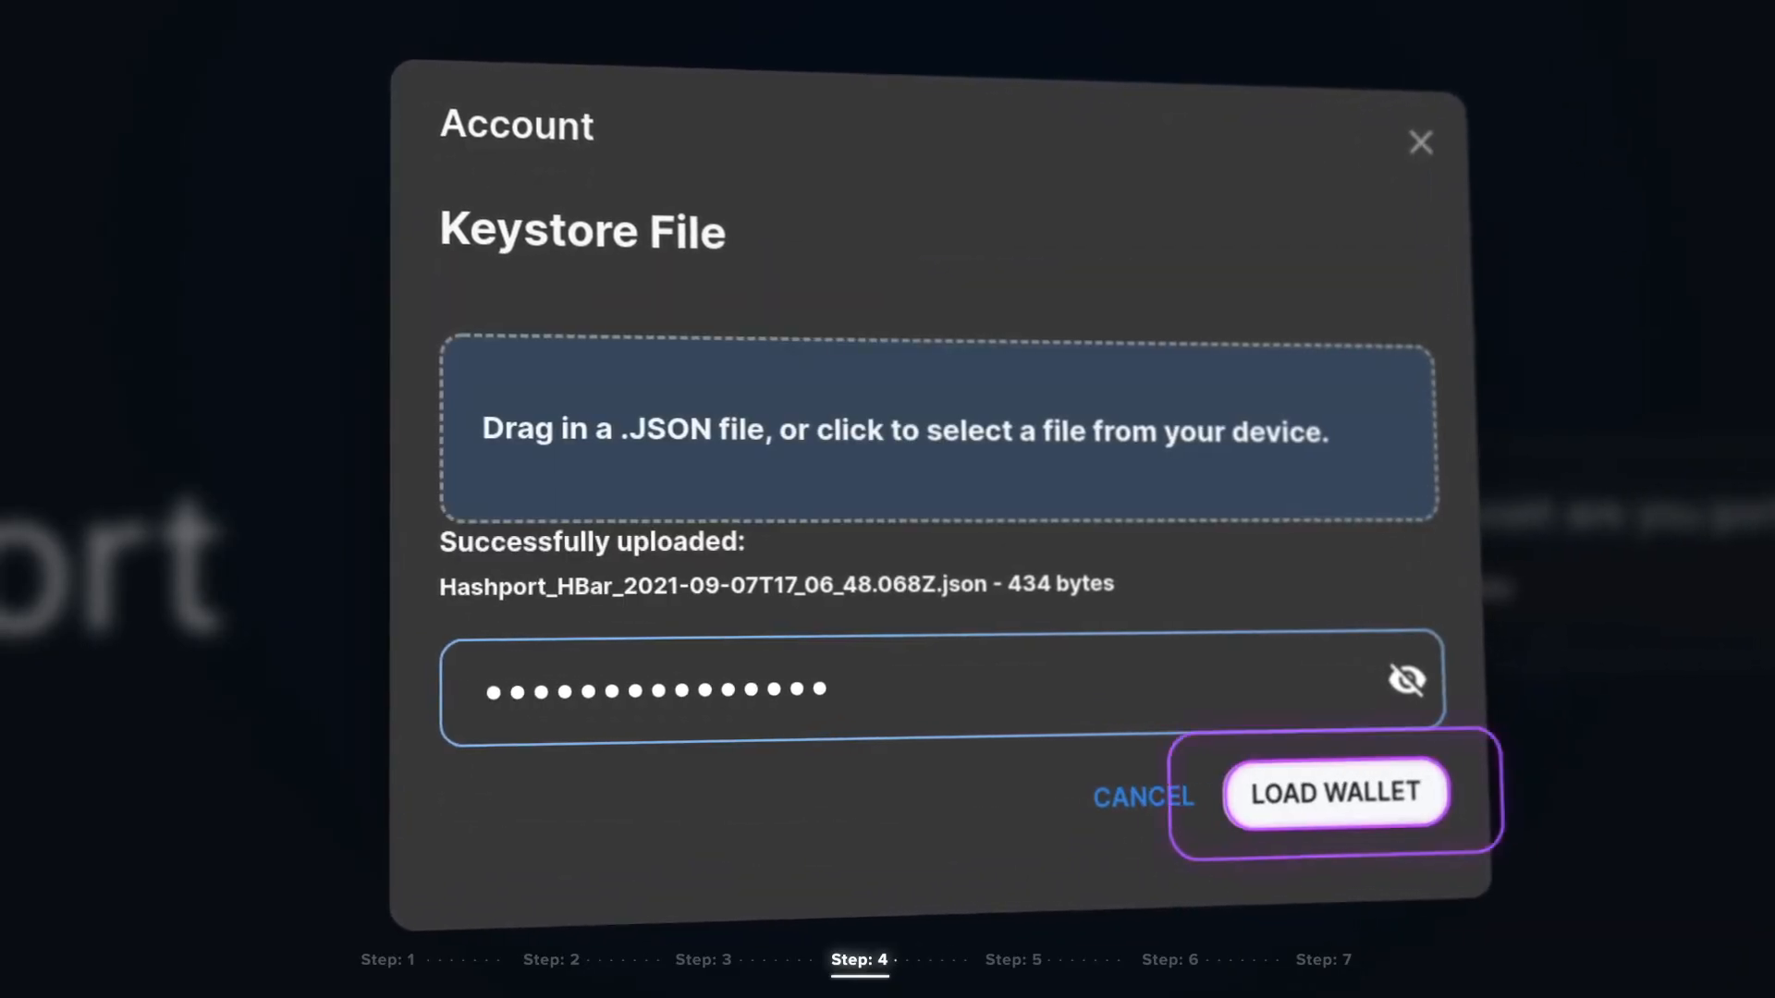
- Load the keystore wallet and submit Hedera account ID 0.0.4227
click(1335, 793)
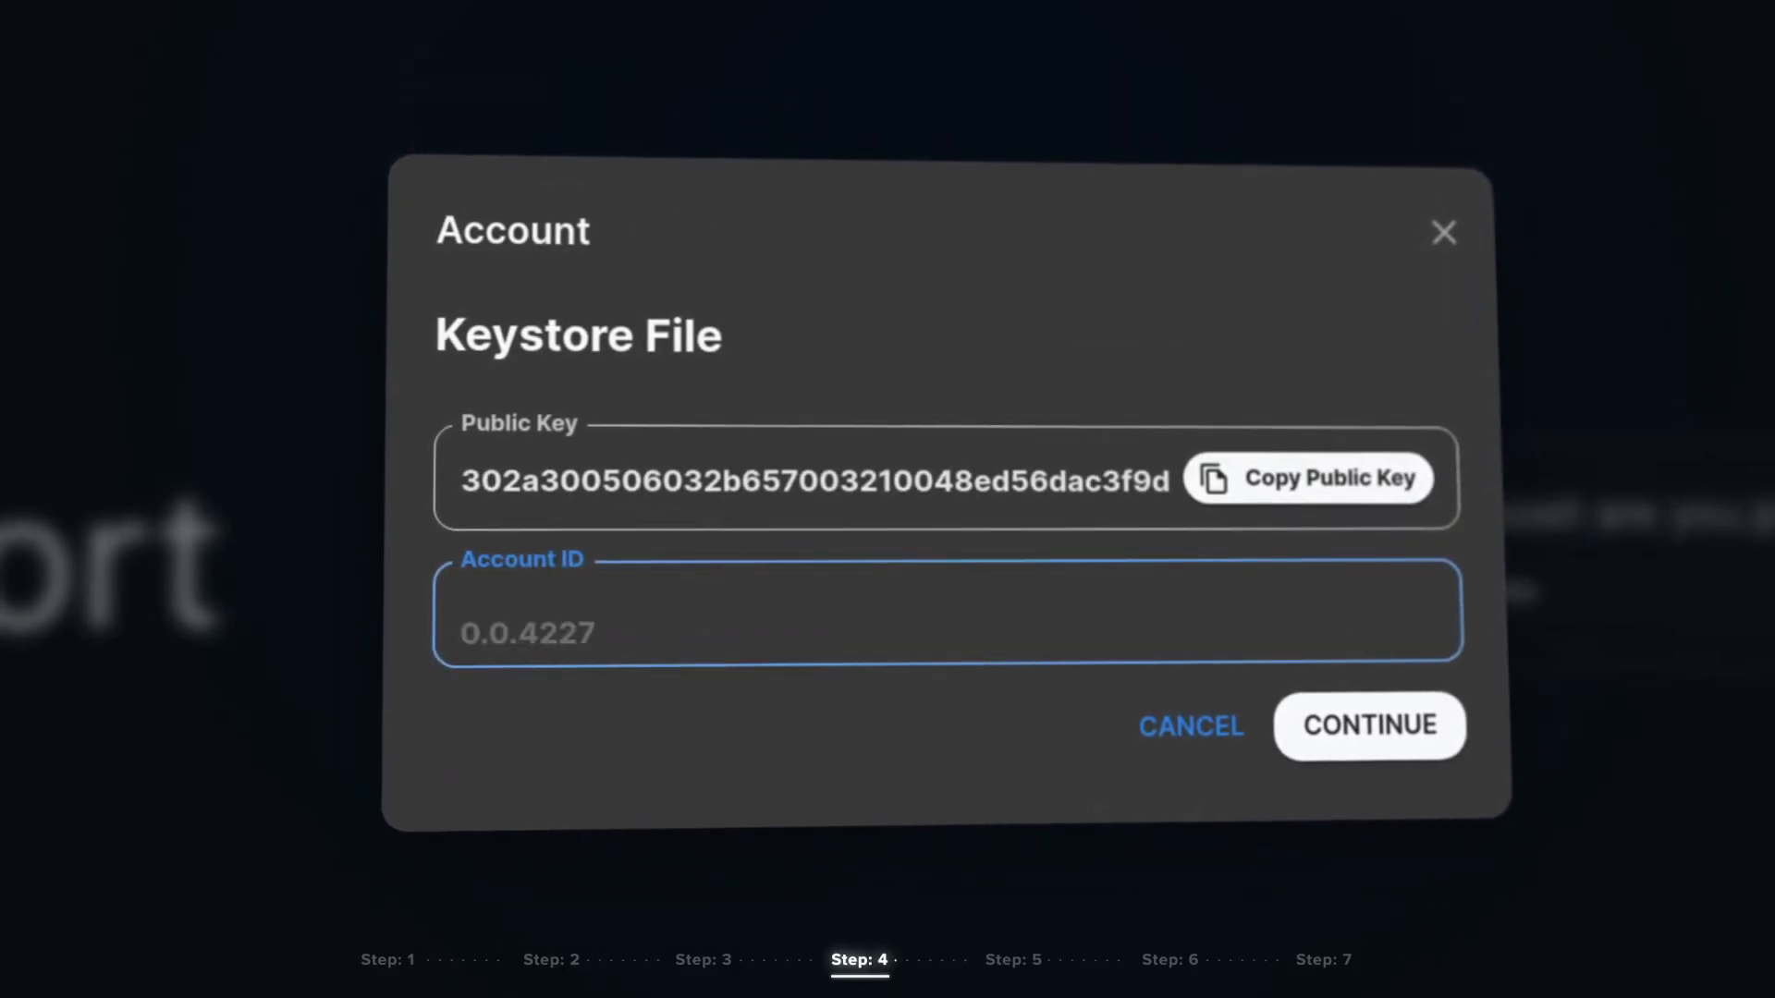
text(0.0.4227)
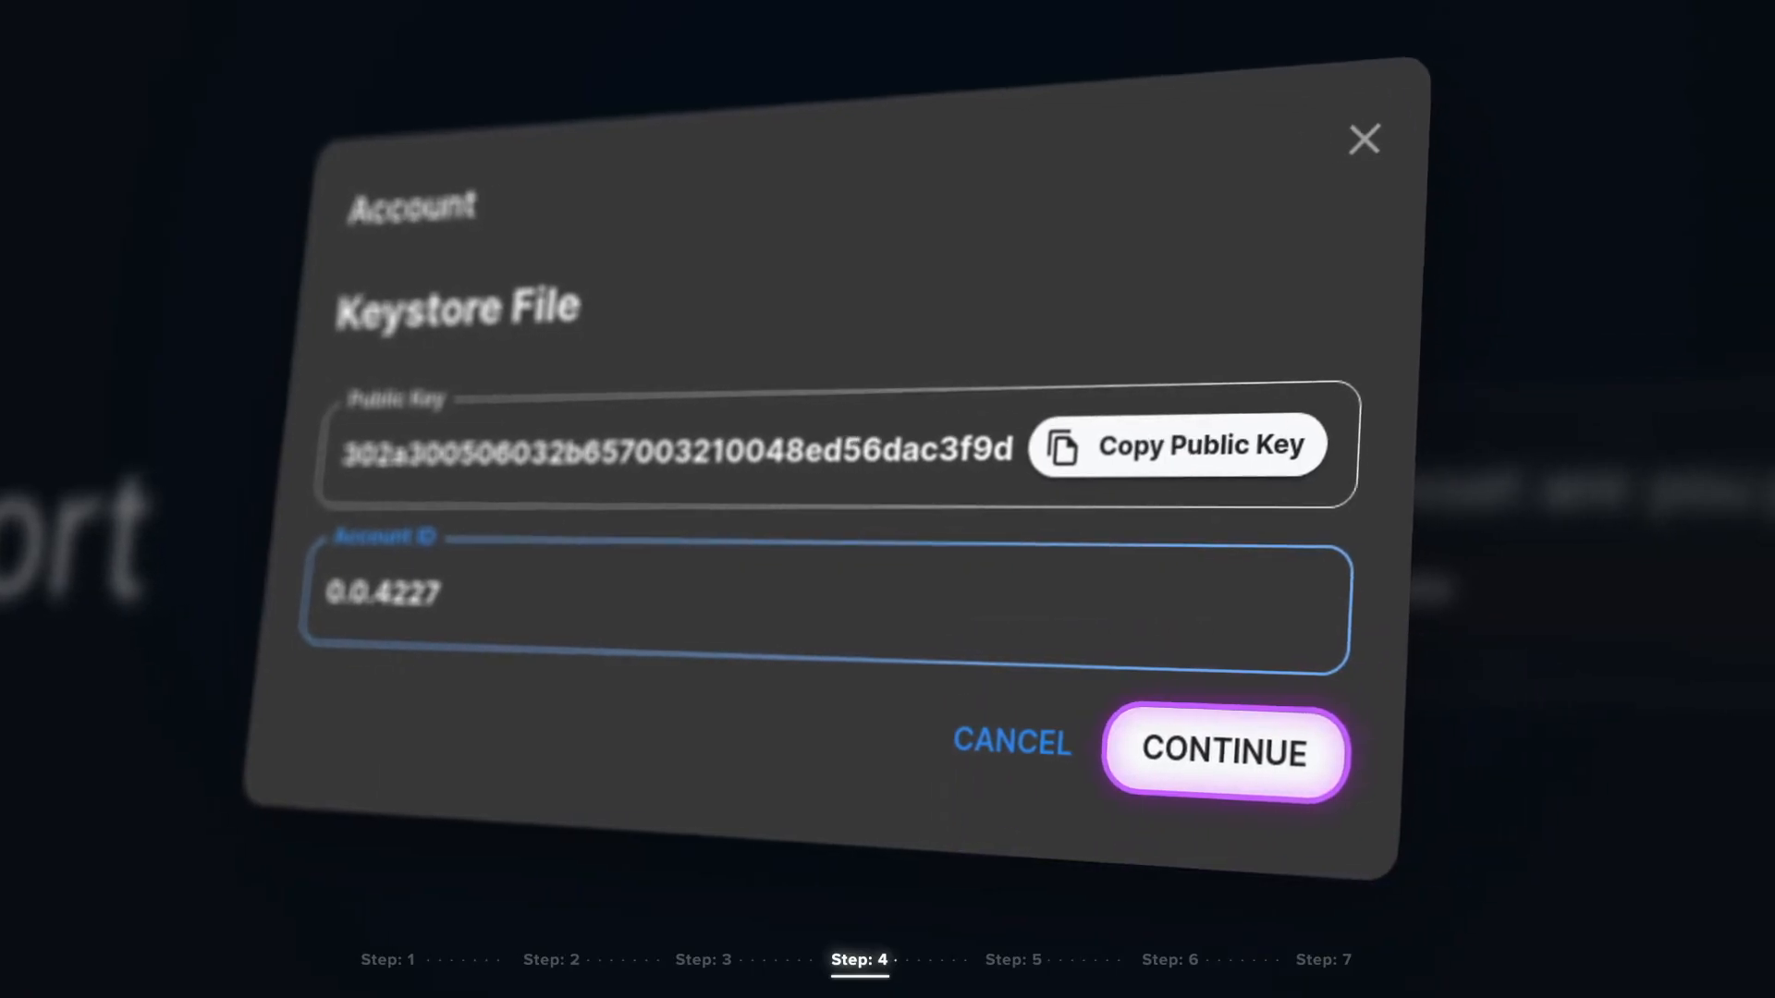
click(1224, 753)
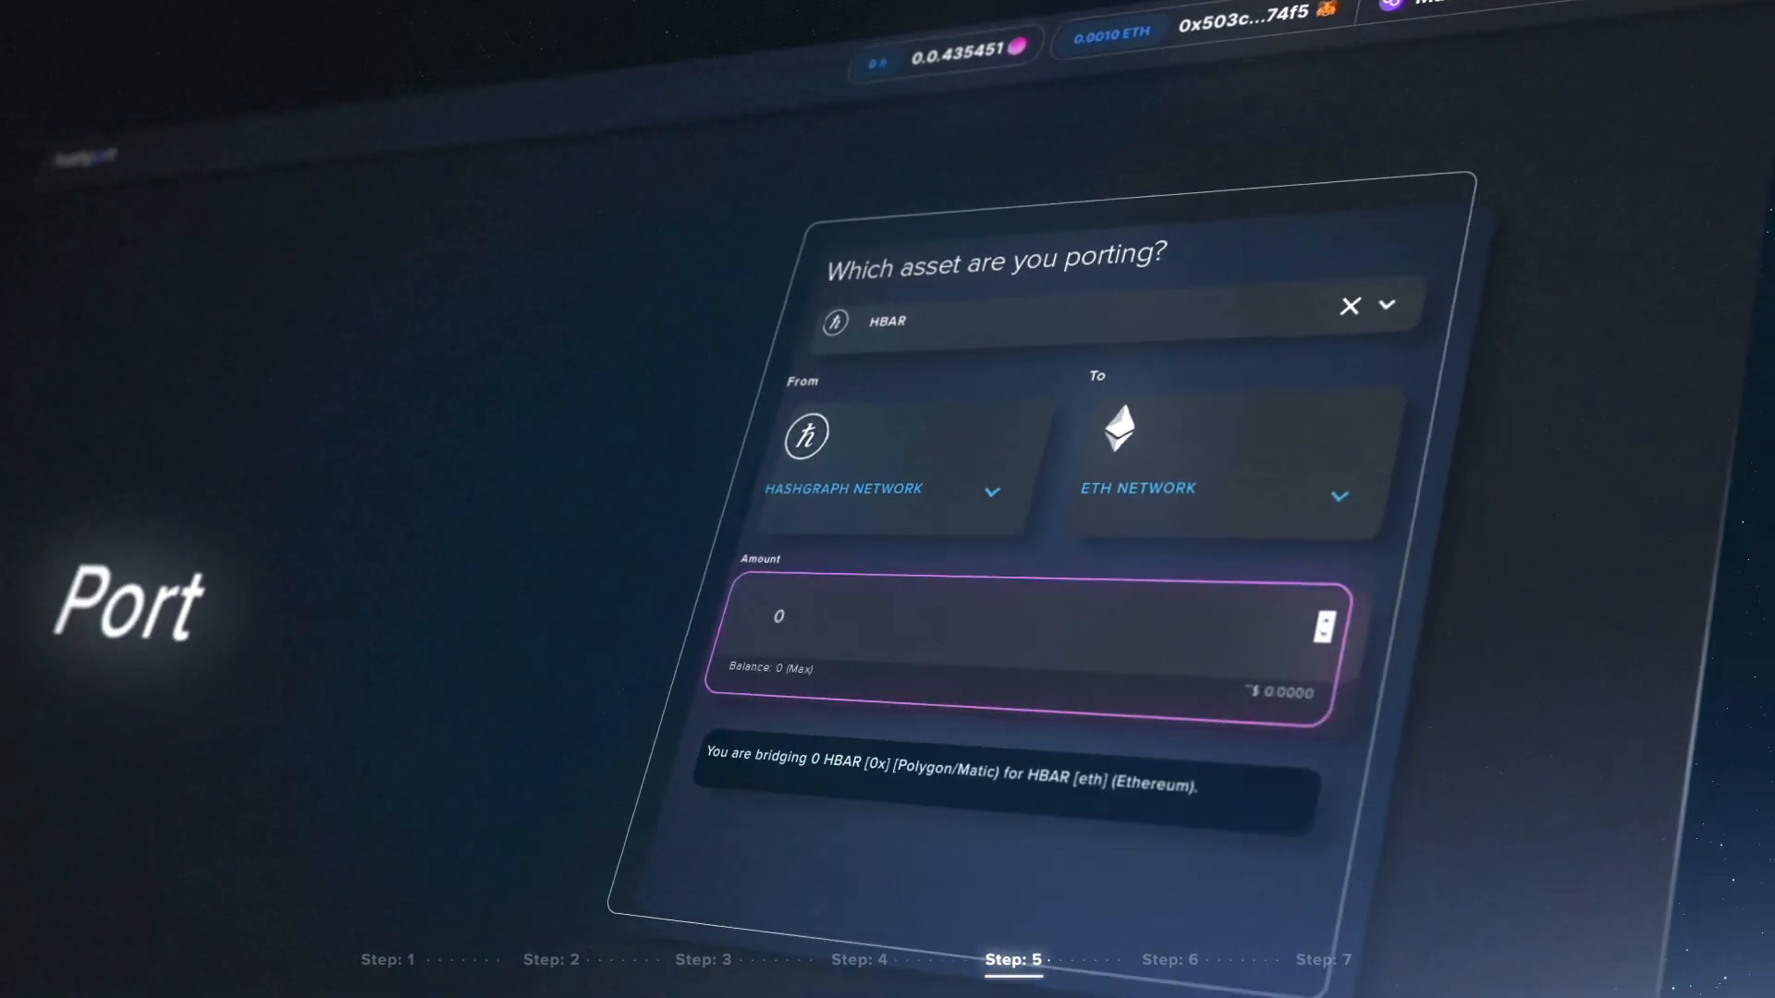
- Port 10000 HBAR from Hashgraph to Ethereum and confirm the quoted price and fee
text(10000)
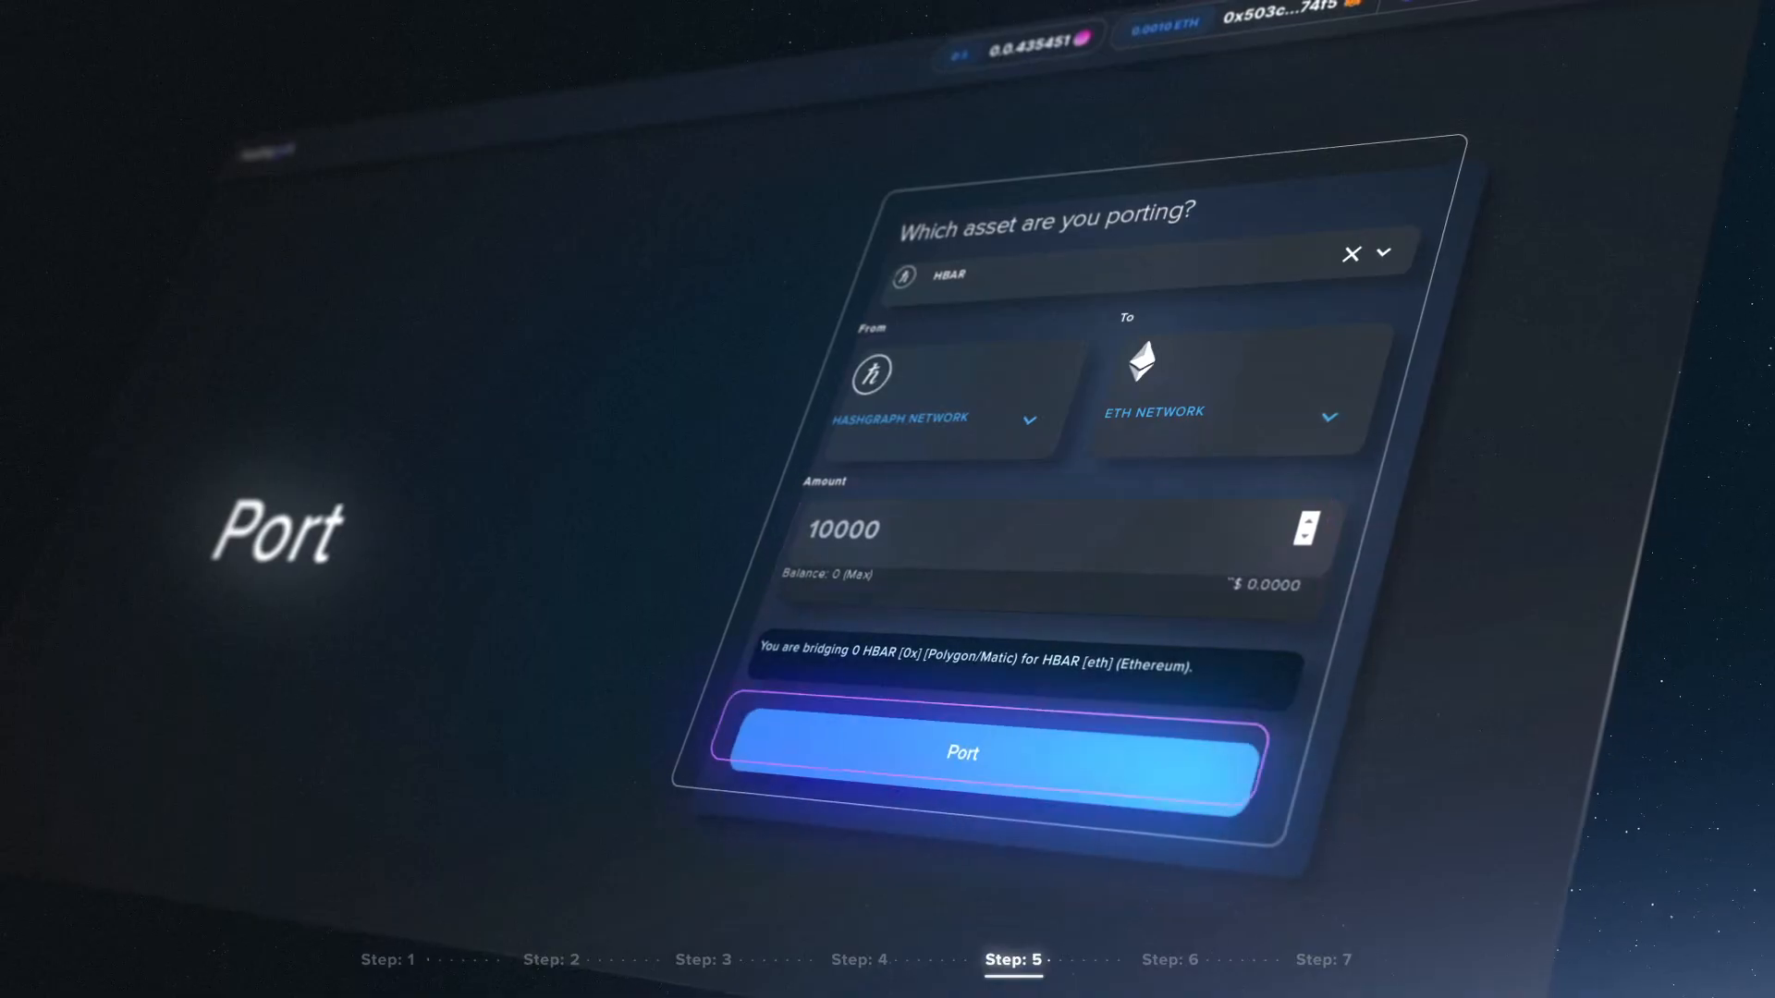
click(962, 753)
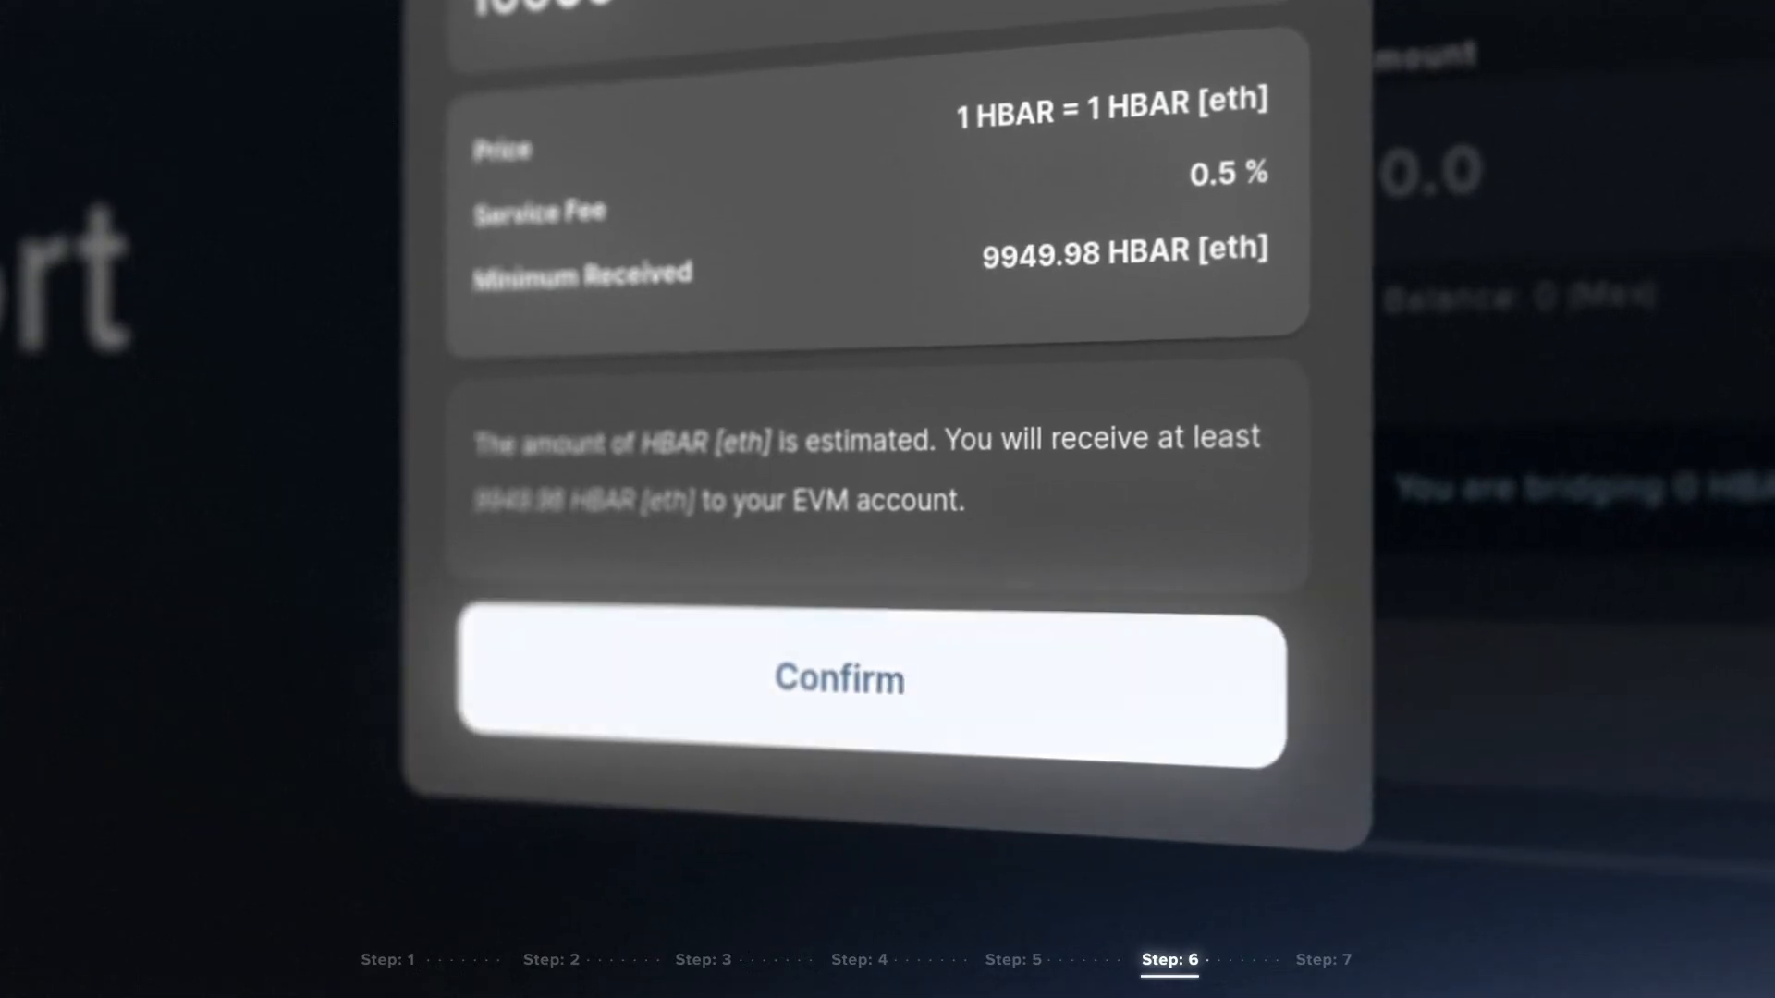
click(837, 679)
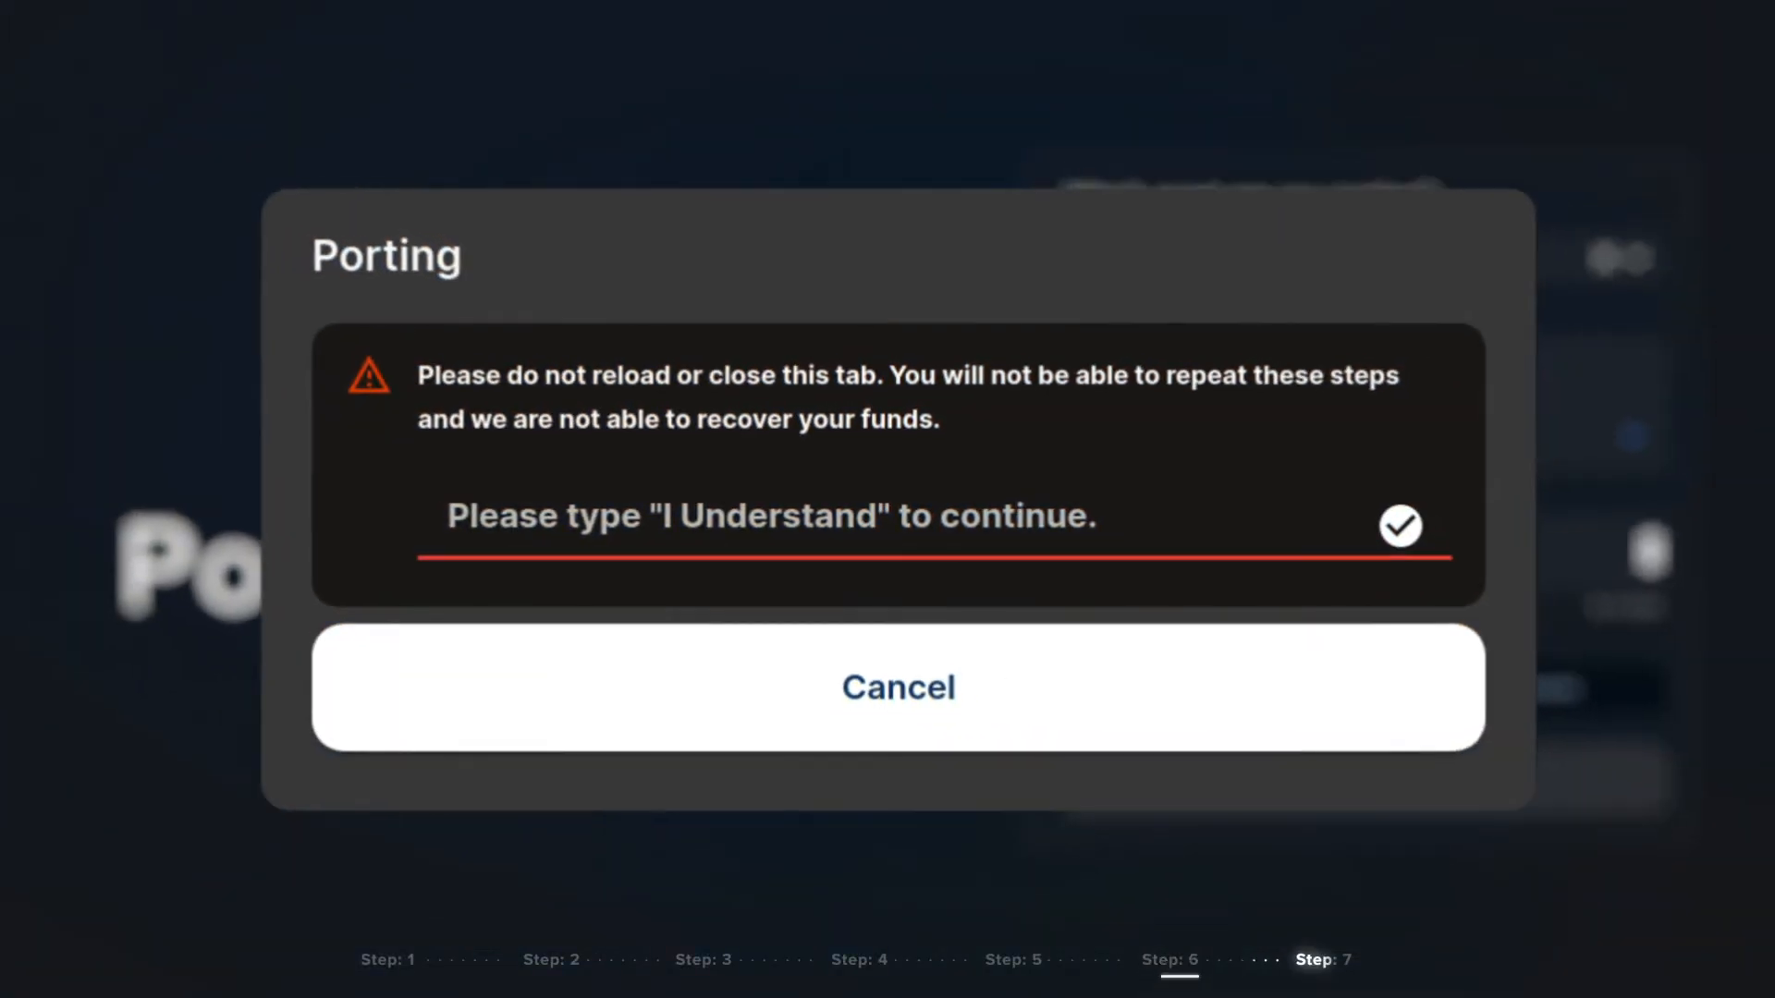
- Acknowledge the warning with 'I Understand' and complete the port back to the Port page
text(I Under)
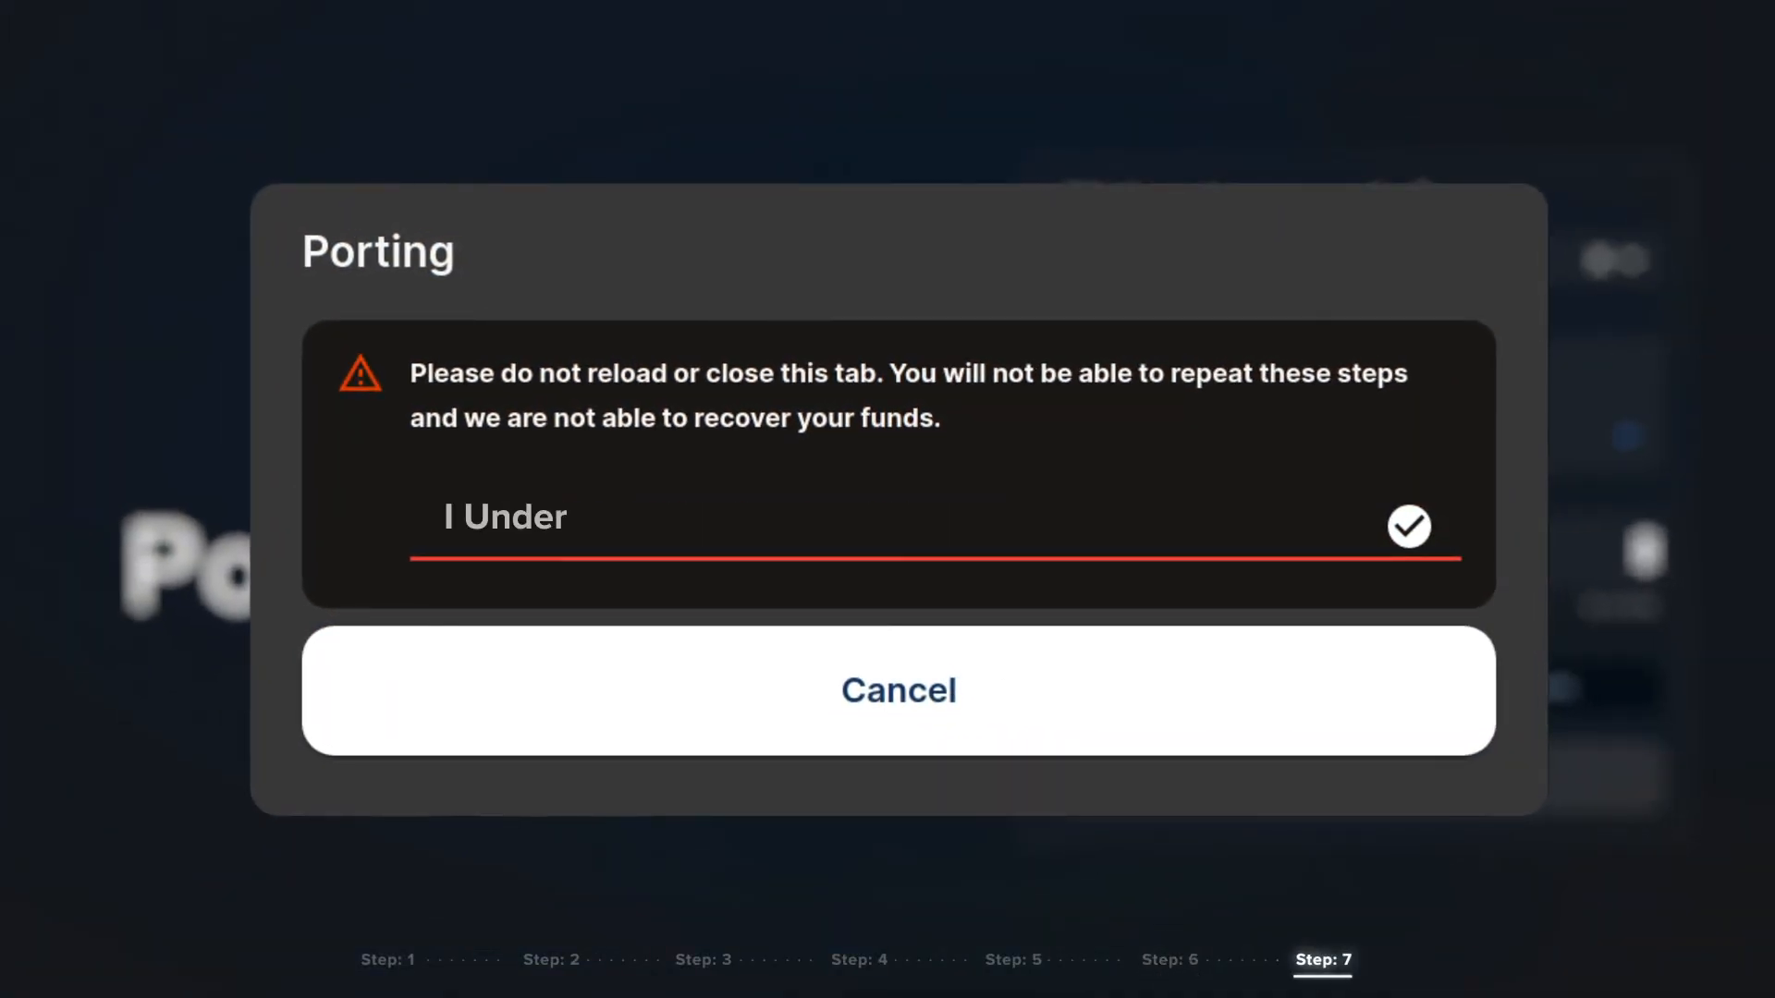
text(stand)
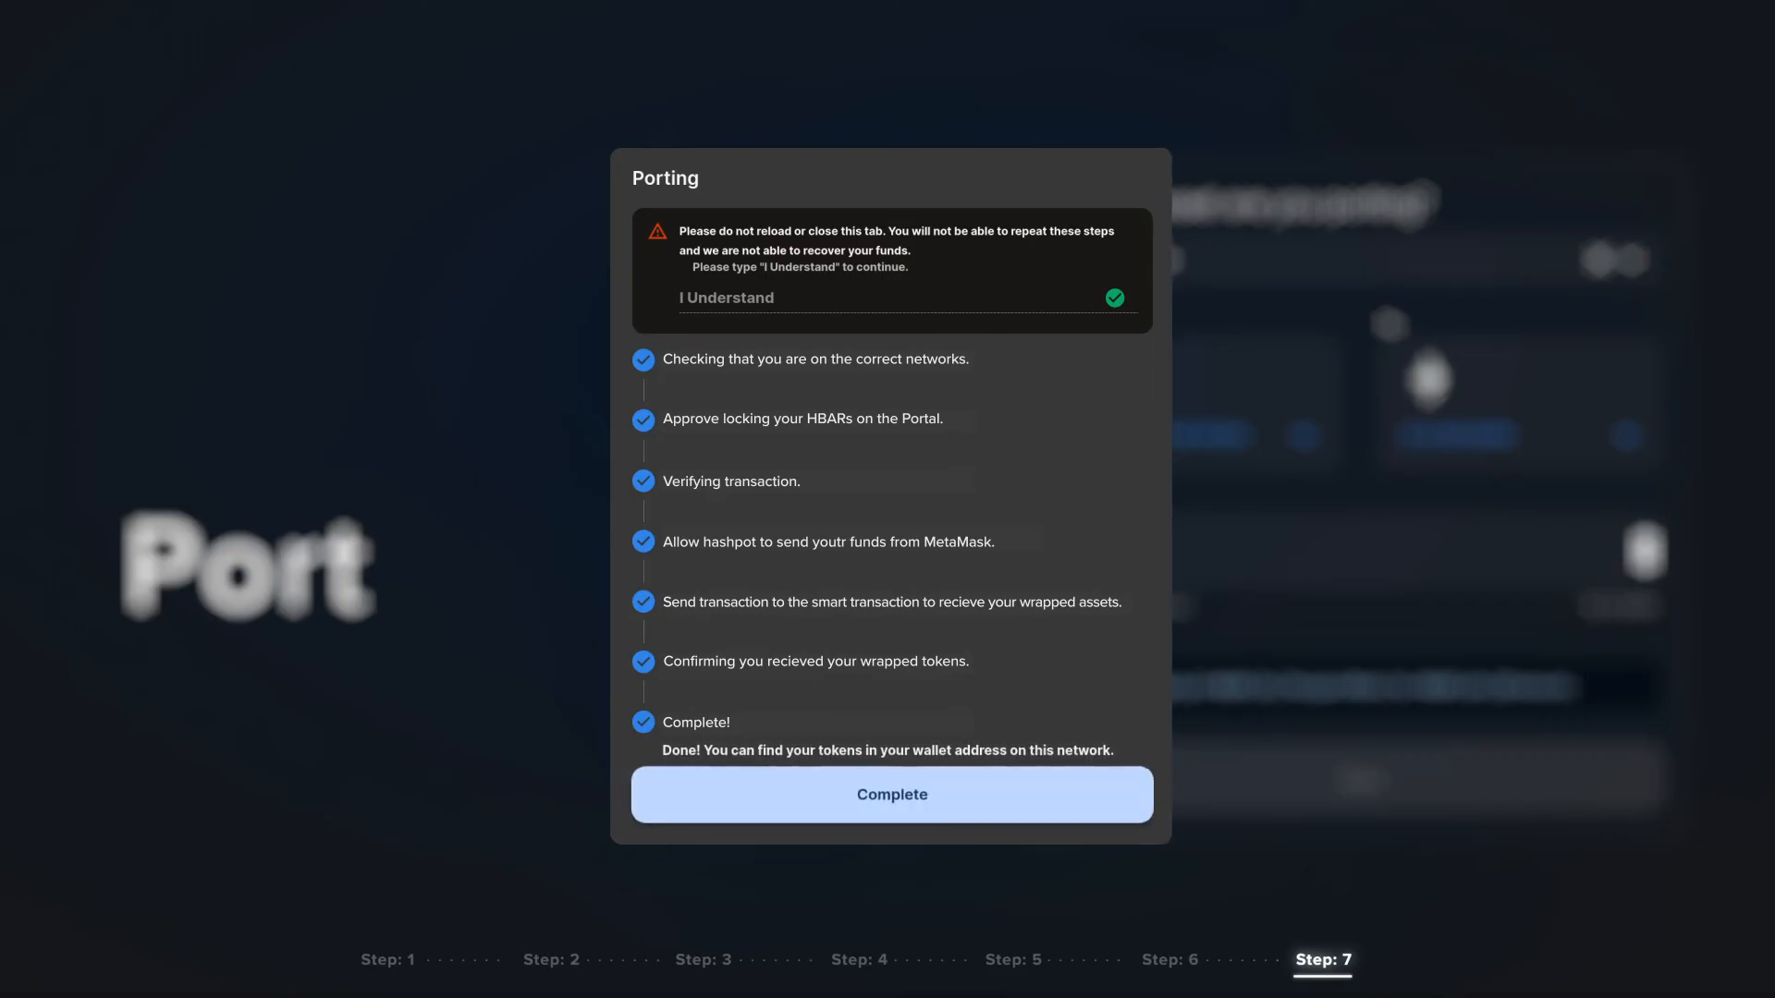
click(891, 793)
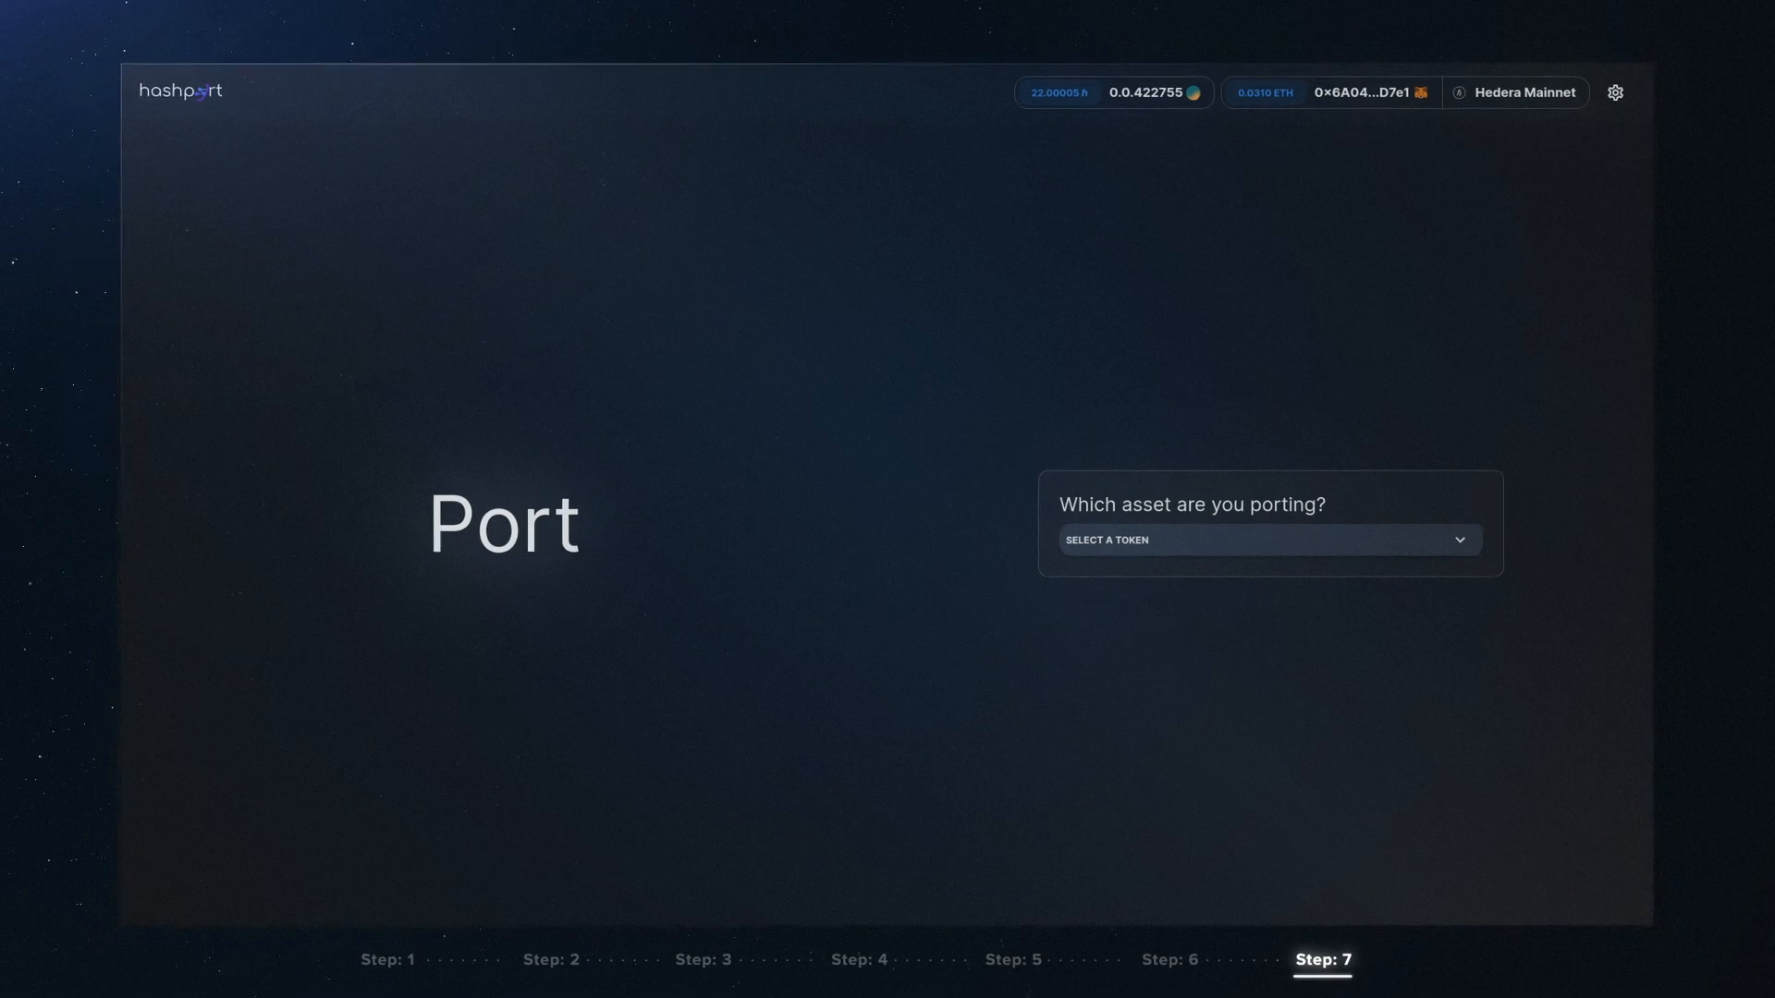